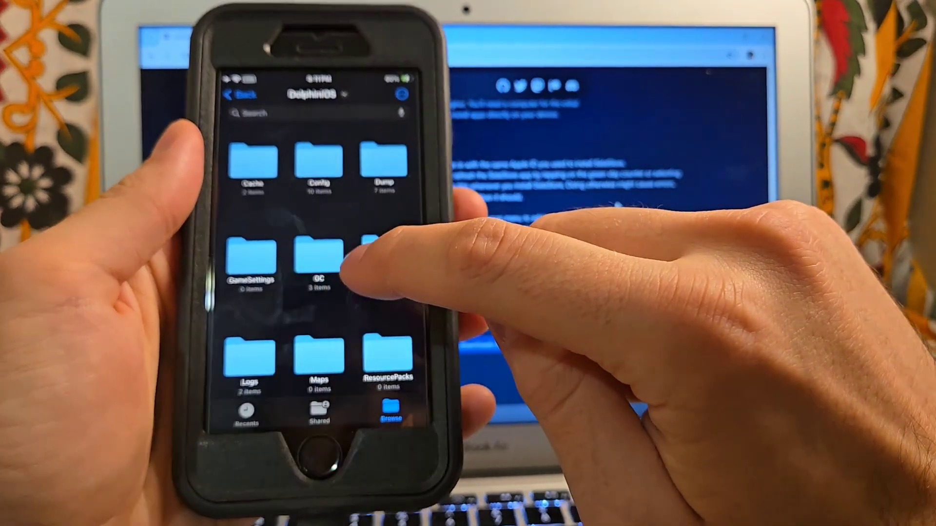
# - Open DolphiniOS's GC folder to show the empty EUR, JAP and USA region folders
pyautogui.click(318, 251)
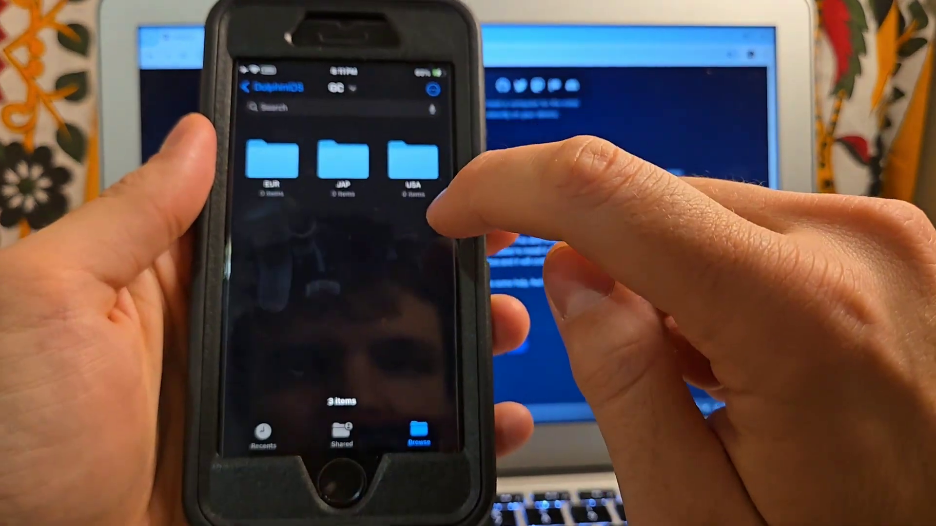